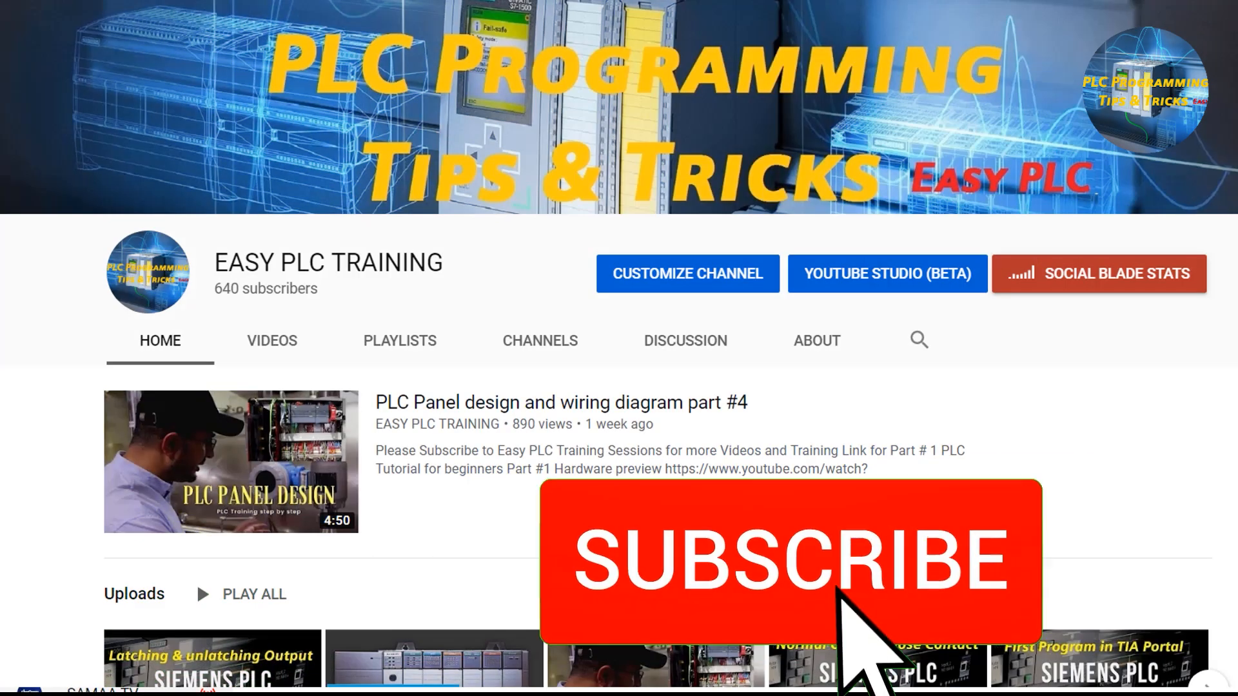
# Name the new project 'Project' and create it with a CPU 314C-2 DP station.
pyautogui.click(789, 561)
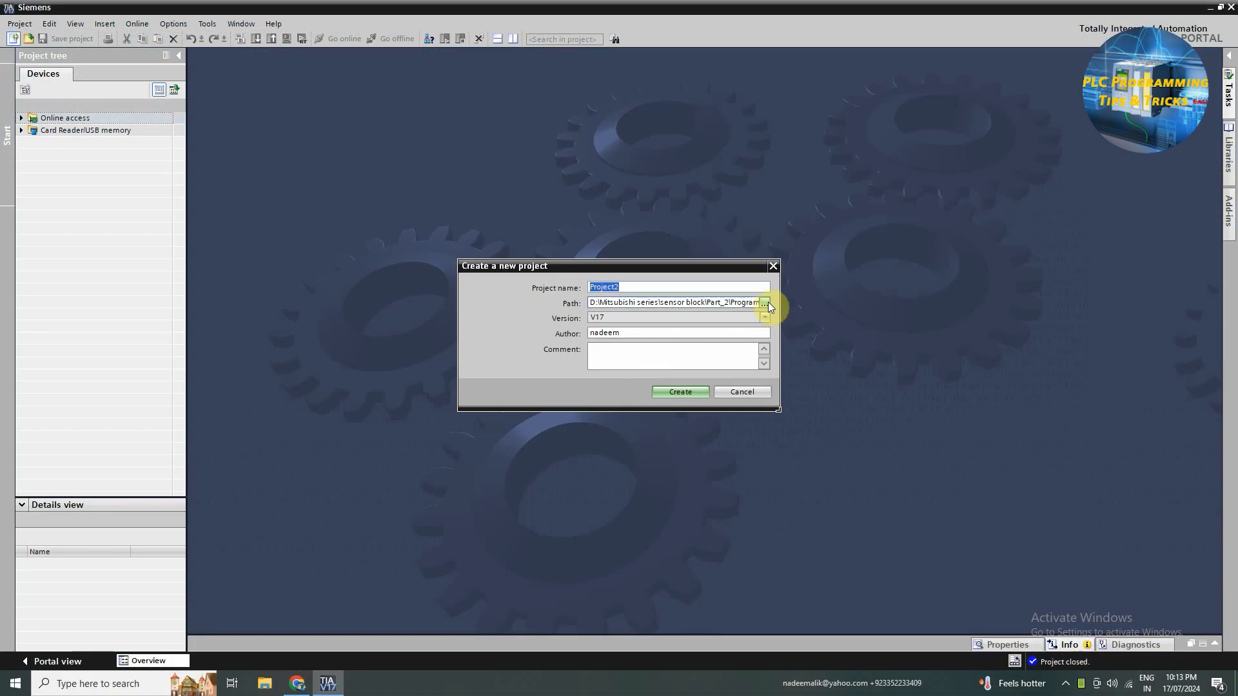
pyautogui.click(764, 303)
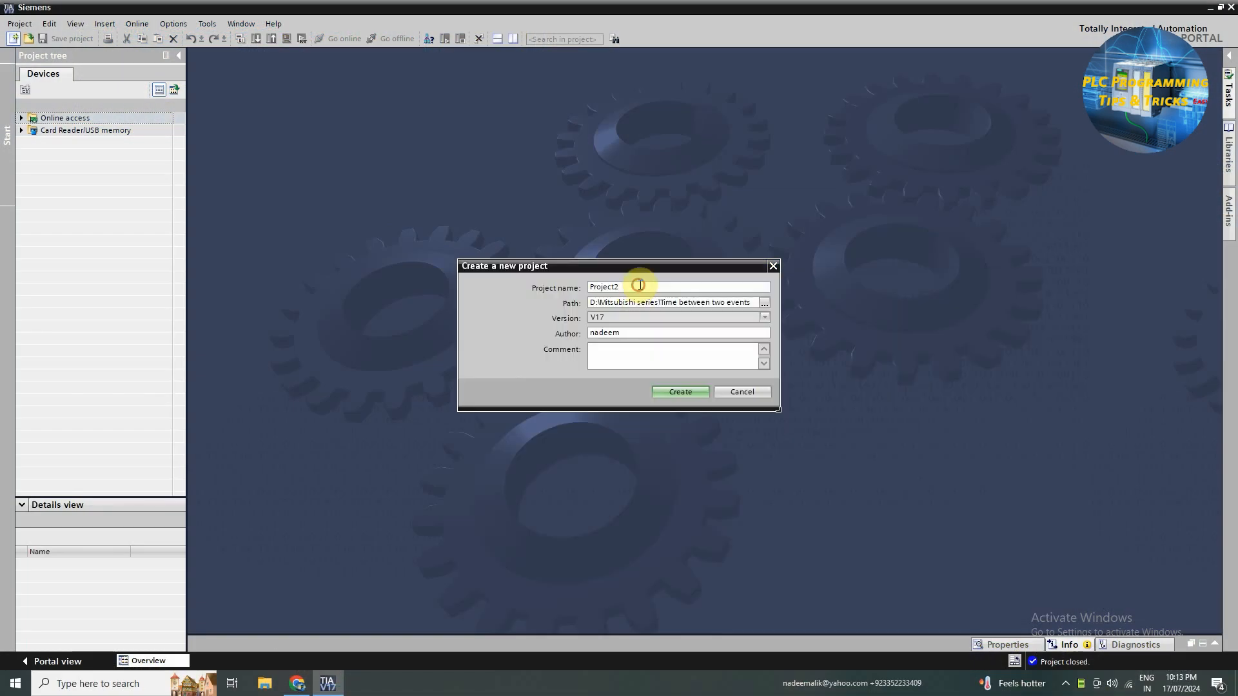
pyautogui.write('Pro')
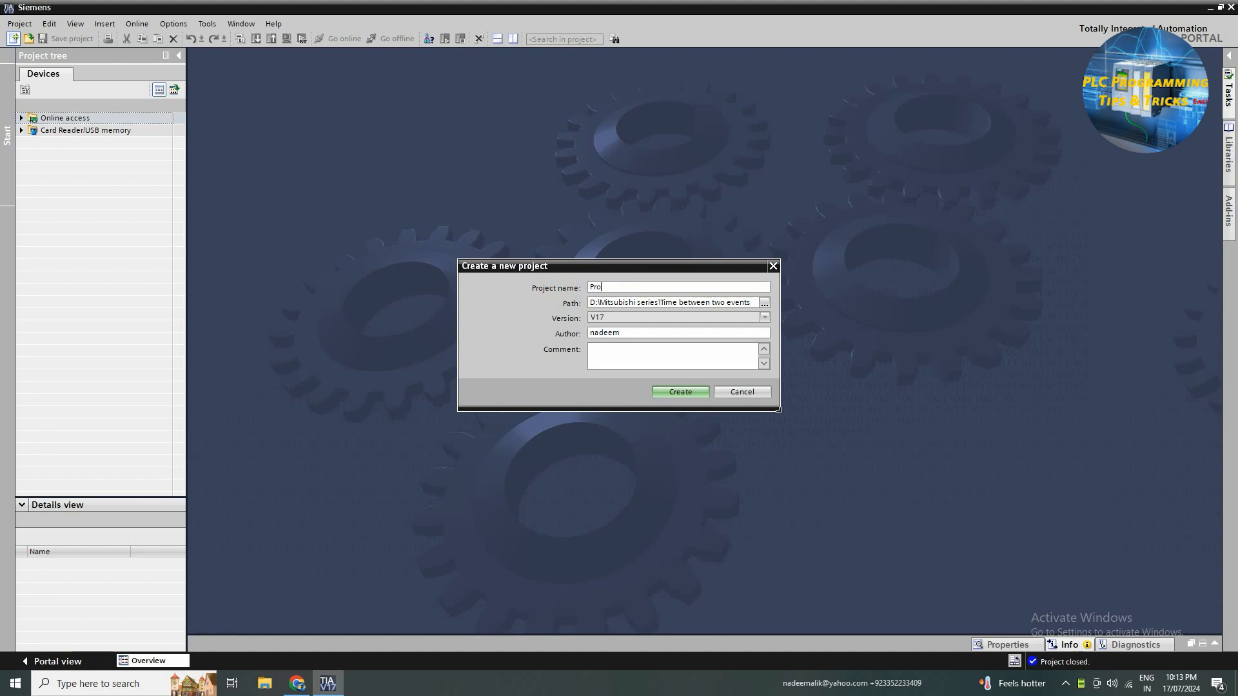
pyautogui.write('jecty')
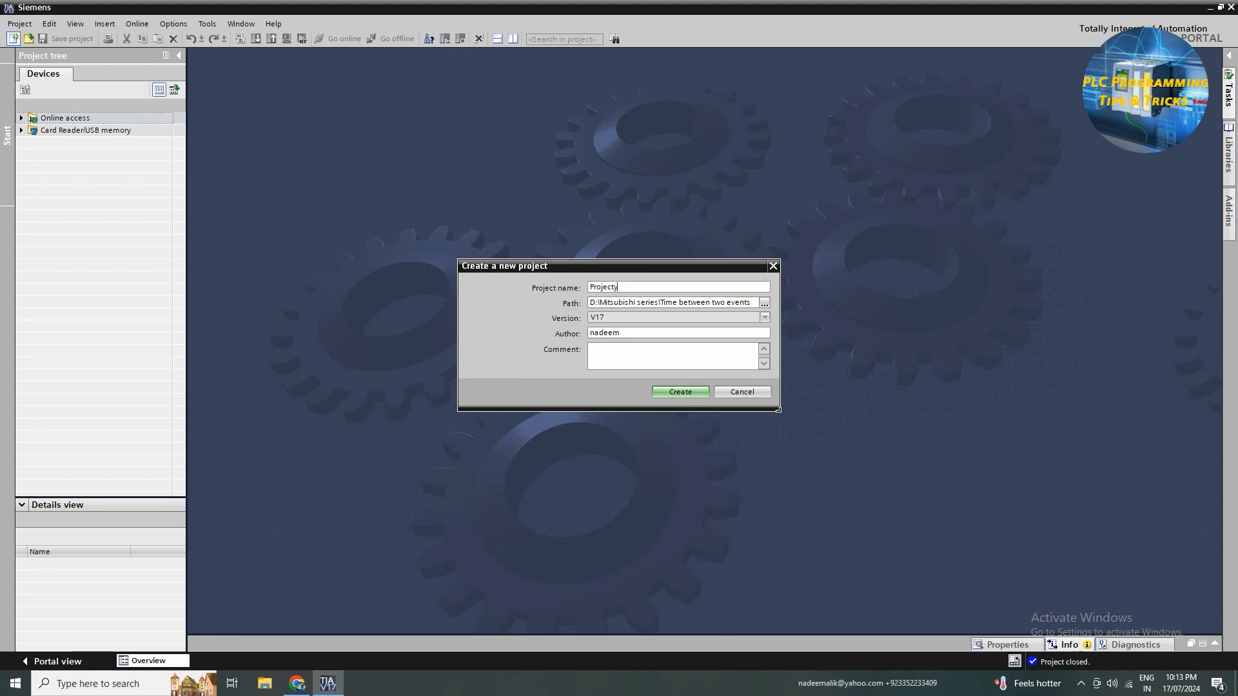
pyautogui.click(679, 391)
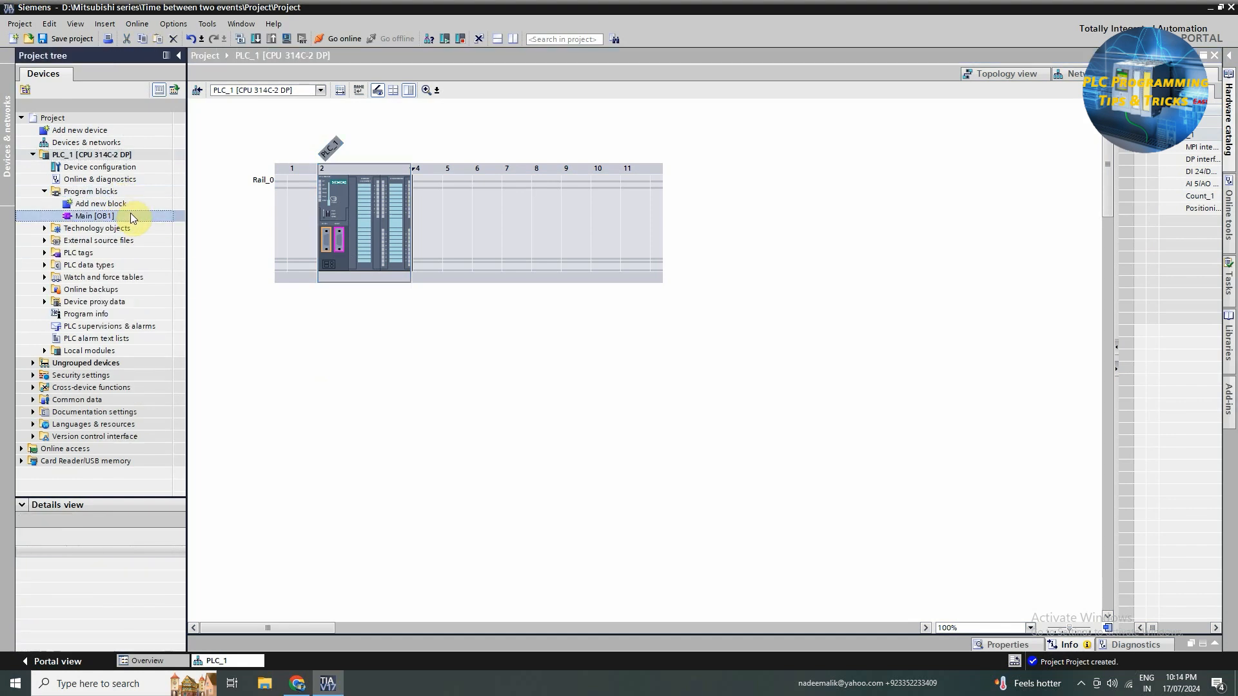
# In Main OB1, add contact %I0.0, coil %M20.0 Start_Timer, a parallel Start_Timer branch, and Sensor_2 (%I0.1).
pyautogui.doubleClick(92, 215)
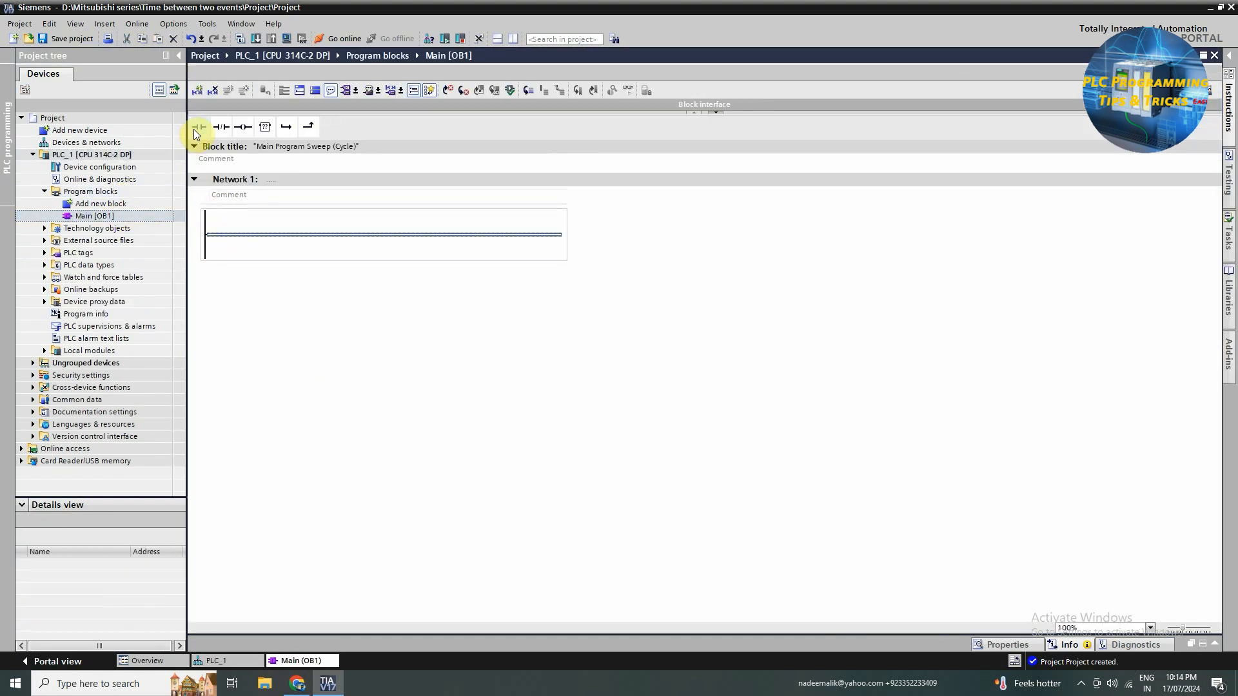
pyautogui.click(199, 127)
pyautogui.write('"Sensor_1"')
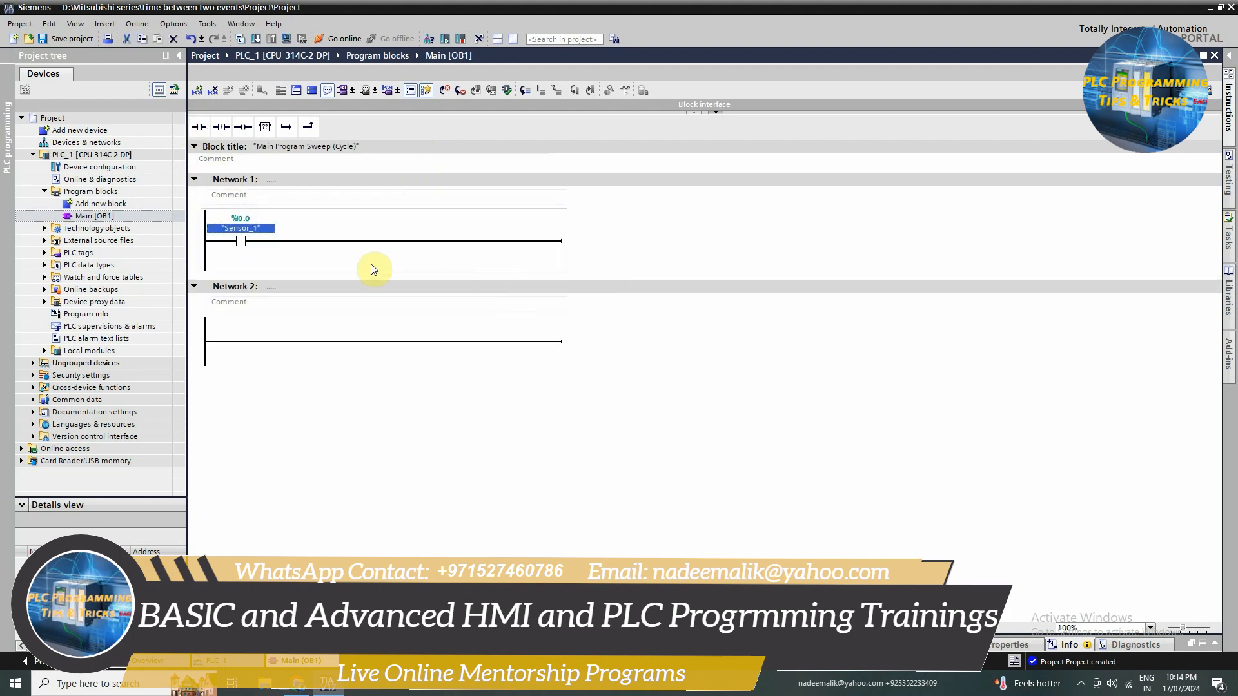
pyautogui.click(243, 127)
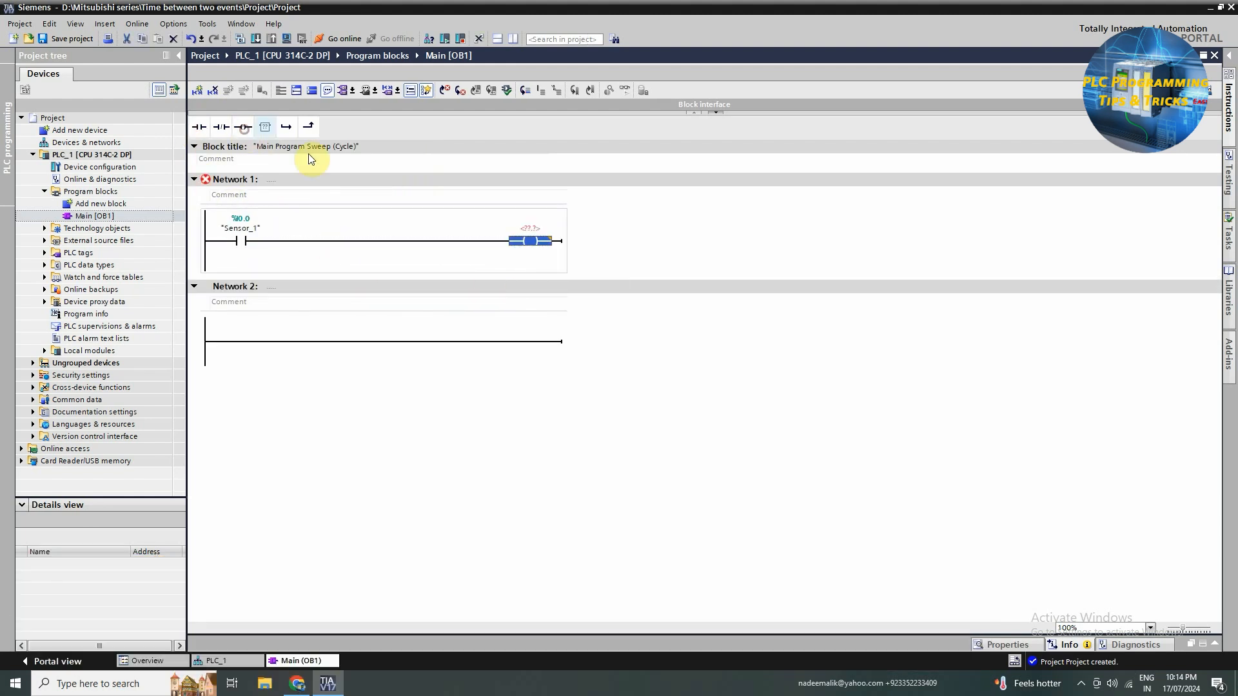
pyautogui.write('m20')
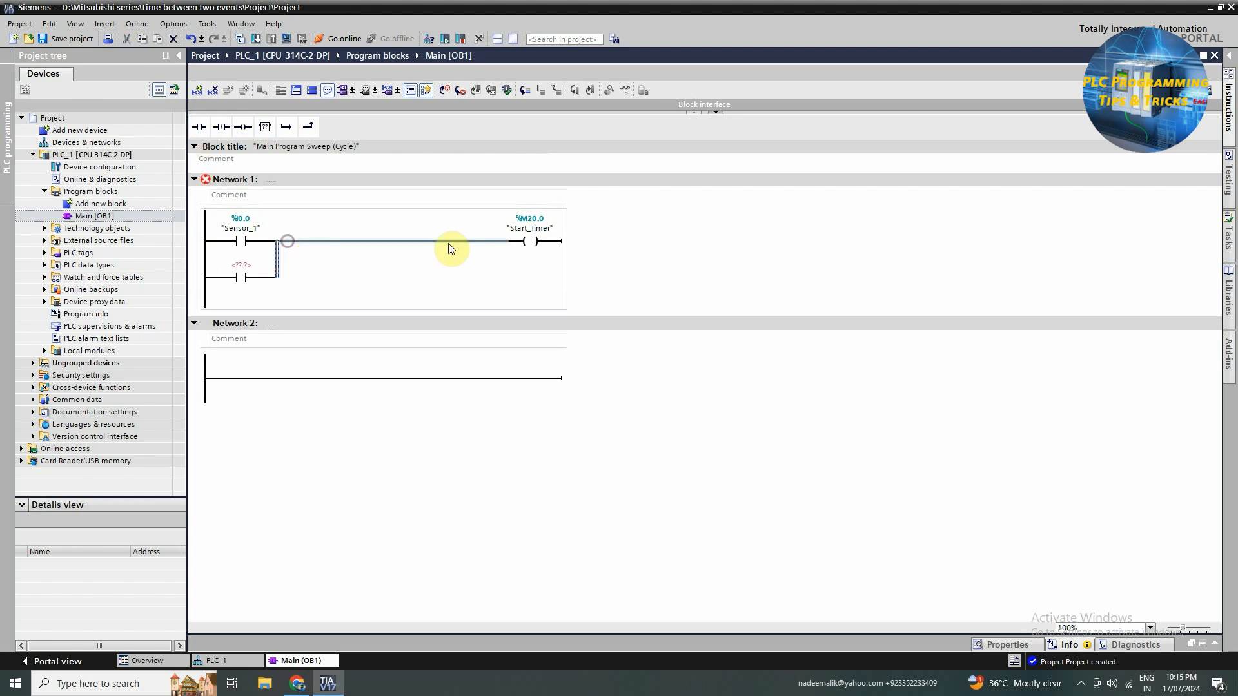
pyautogui.doubleClick(528, 228)
pyautogui.write('Sensor_2')
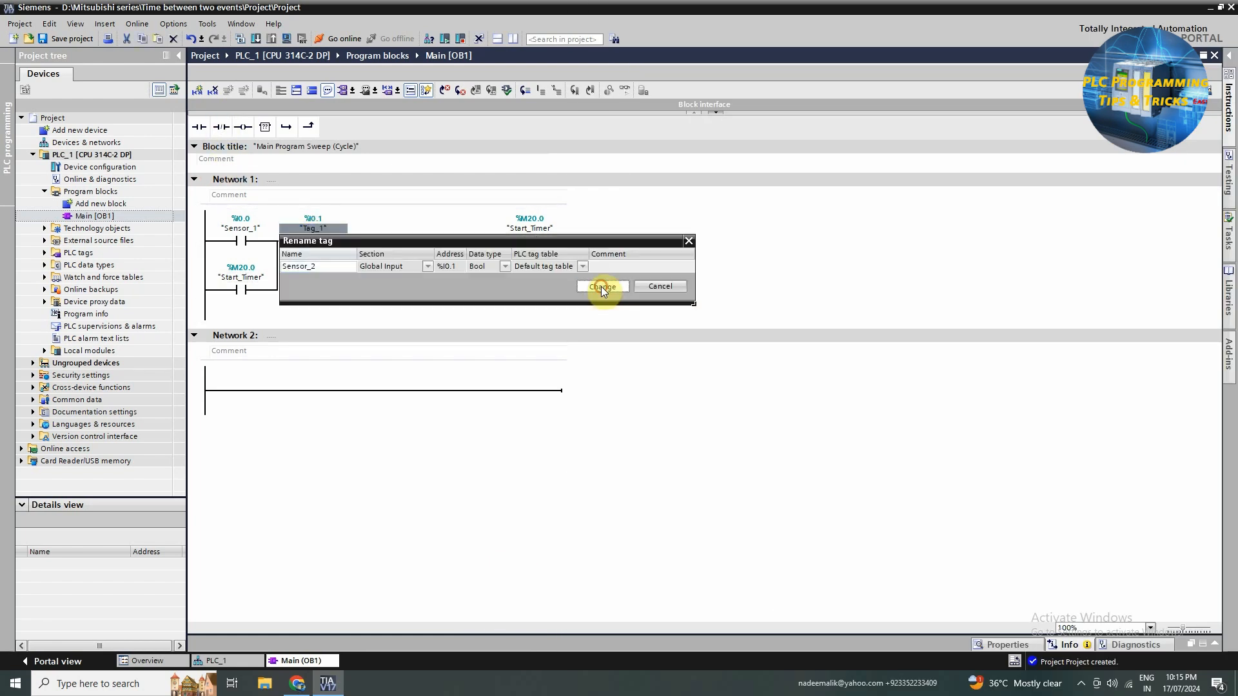
pyautogui.click(601, 286)
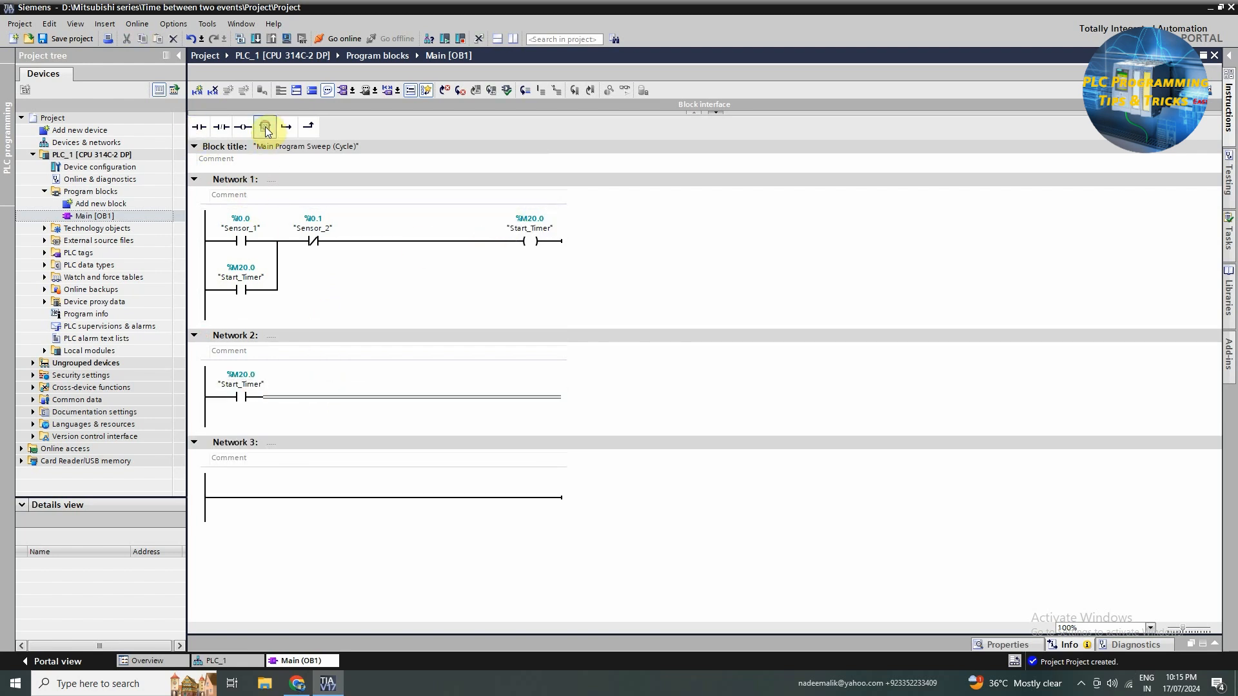
# Add a TON timer with preset T#20s and rename its MD40 tag to Current_timer_Value.
pyautogui.click(264, 127)
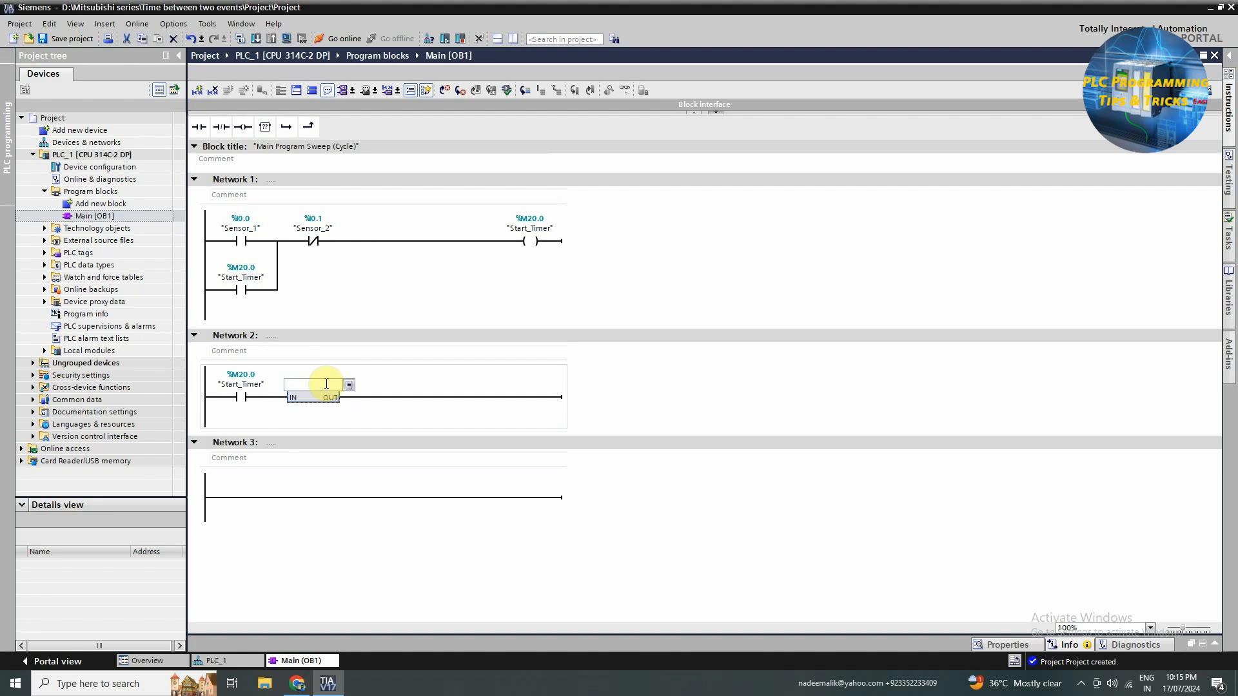
pyautogui.write('TON')
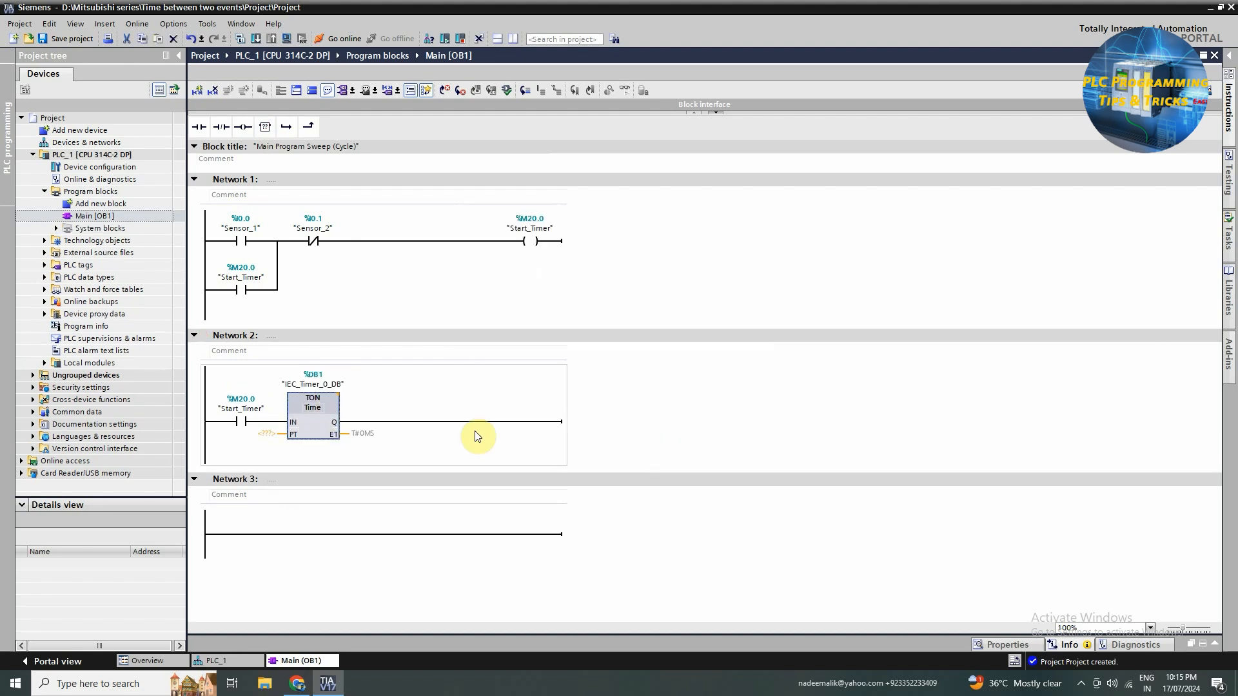
pyautogui.click(268, 434)
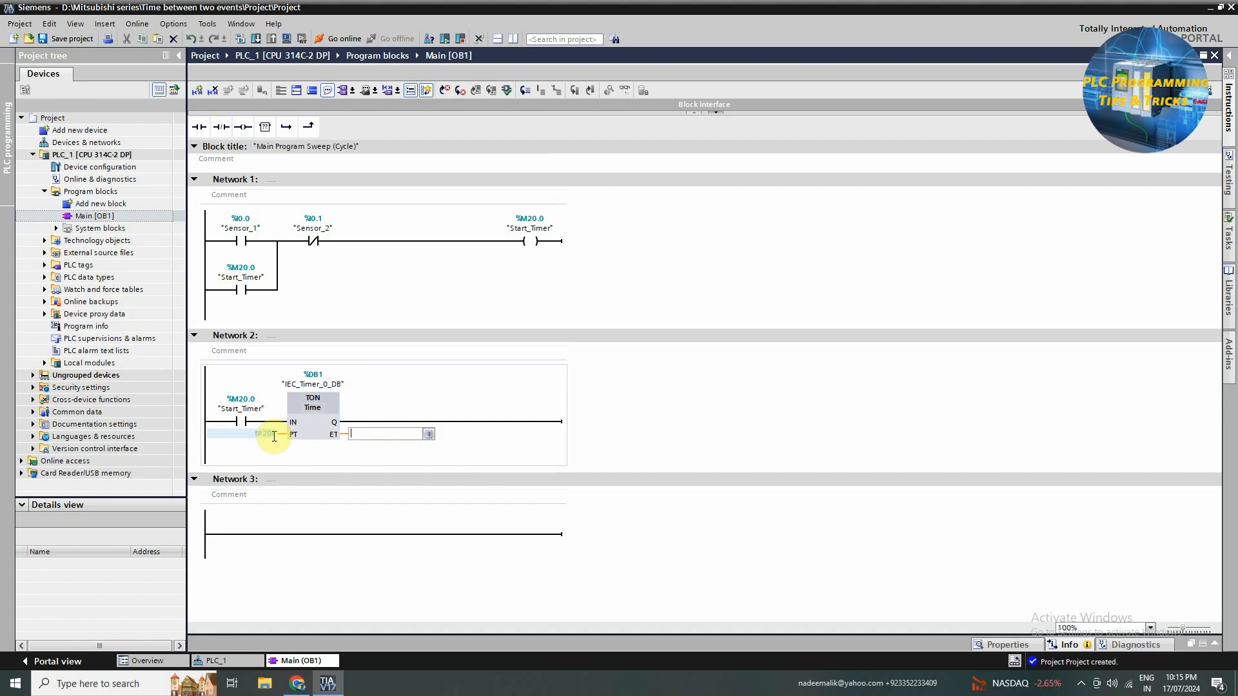
pyautogui.write('t#20s')
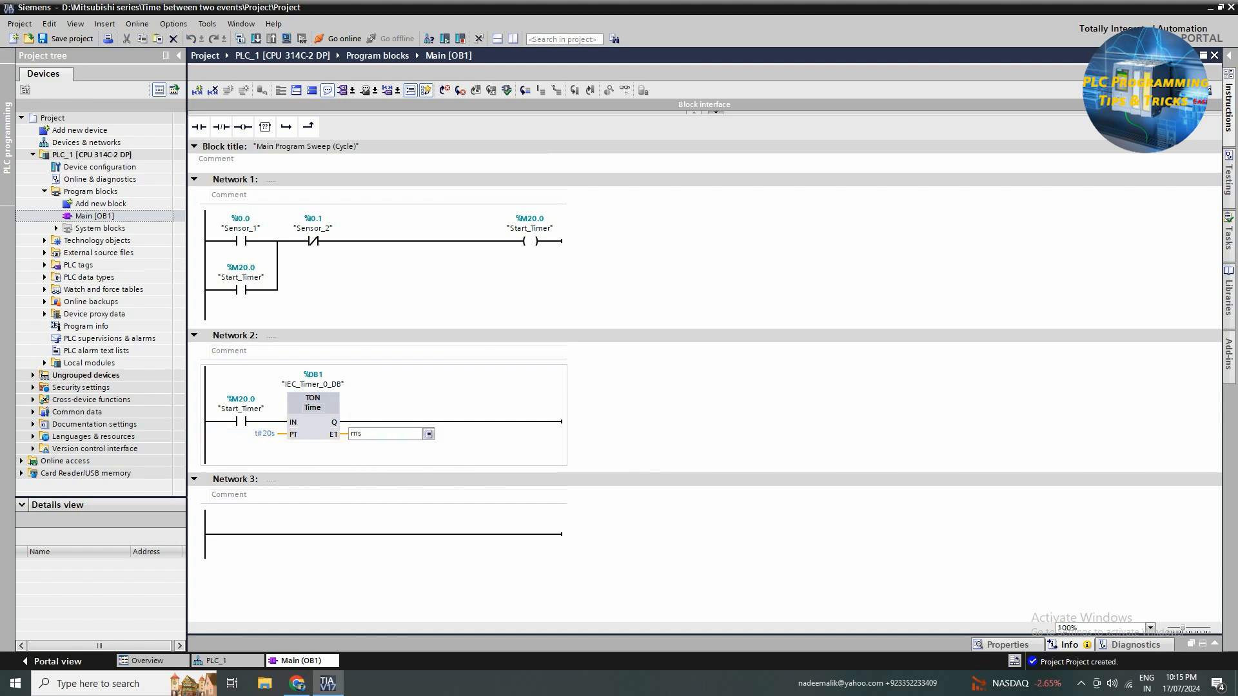
pyautogui.rightClick(383, 446)
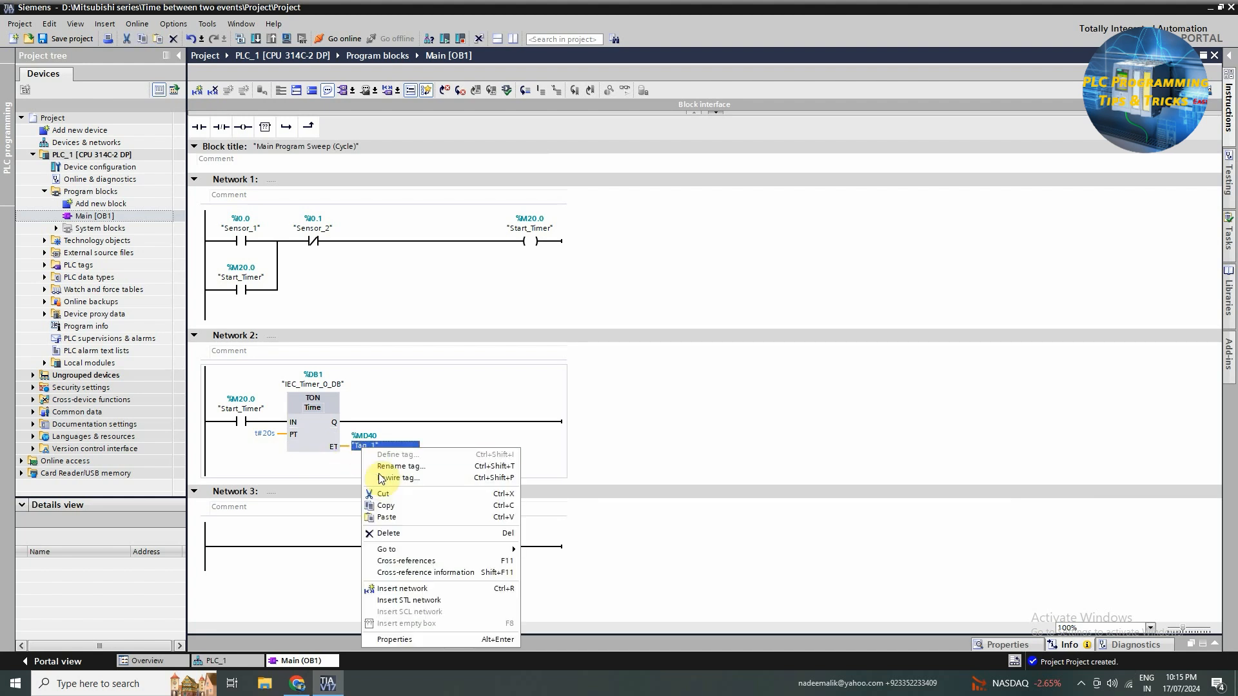
pyautogui.moveTo(399, 466)
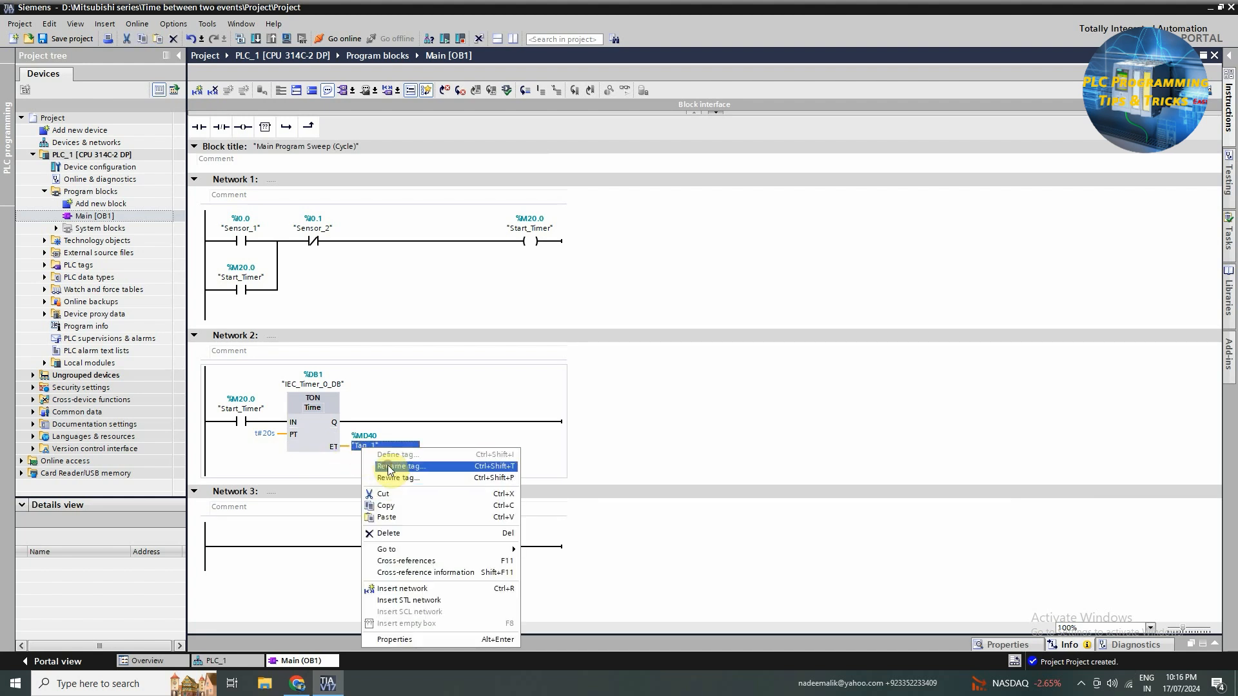
pyautogui.click(398, 465)
pyautogui.write('Current_timer_Value')
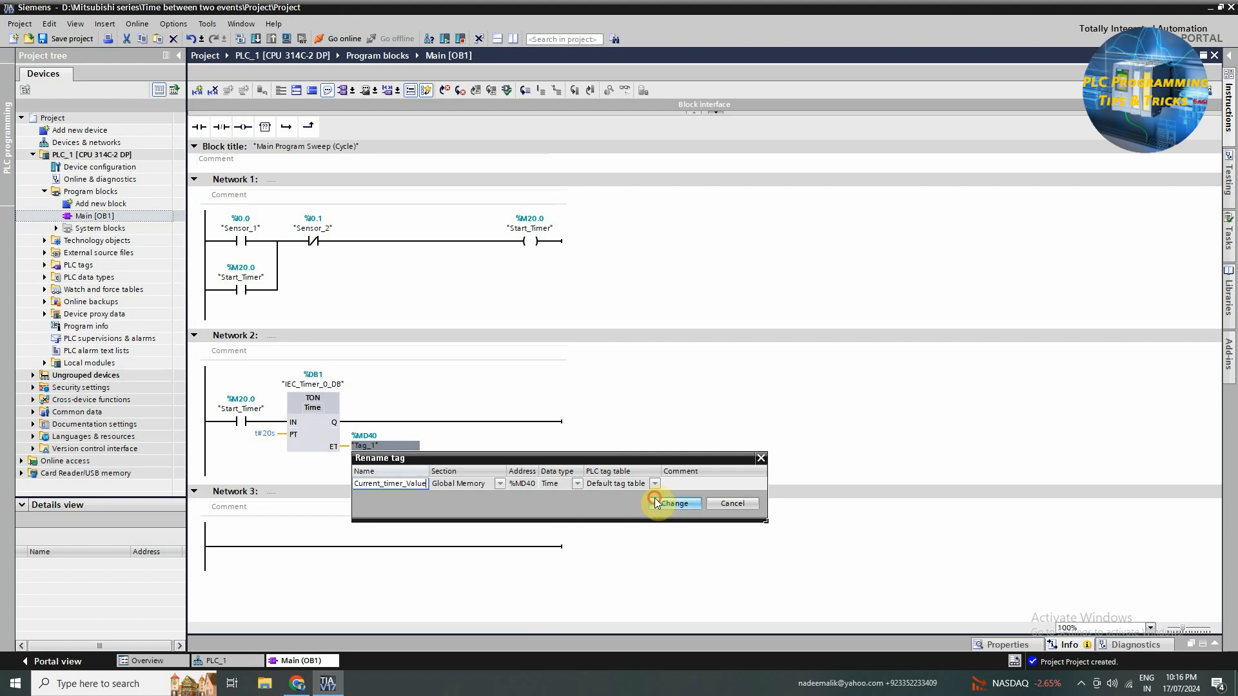
# Confirm the Current_timer_Value rename and add a MOVE box copying MD40 into MD50.
pyautogui.click(673, 503)
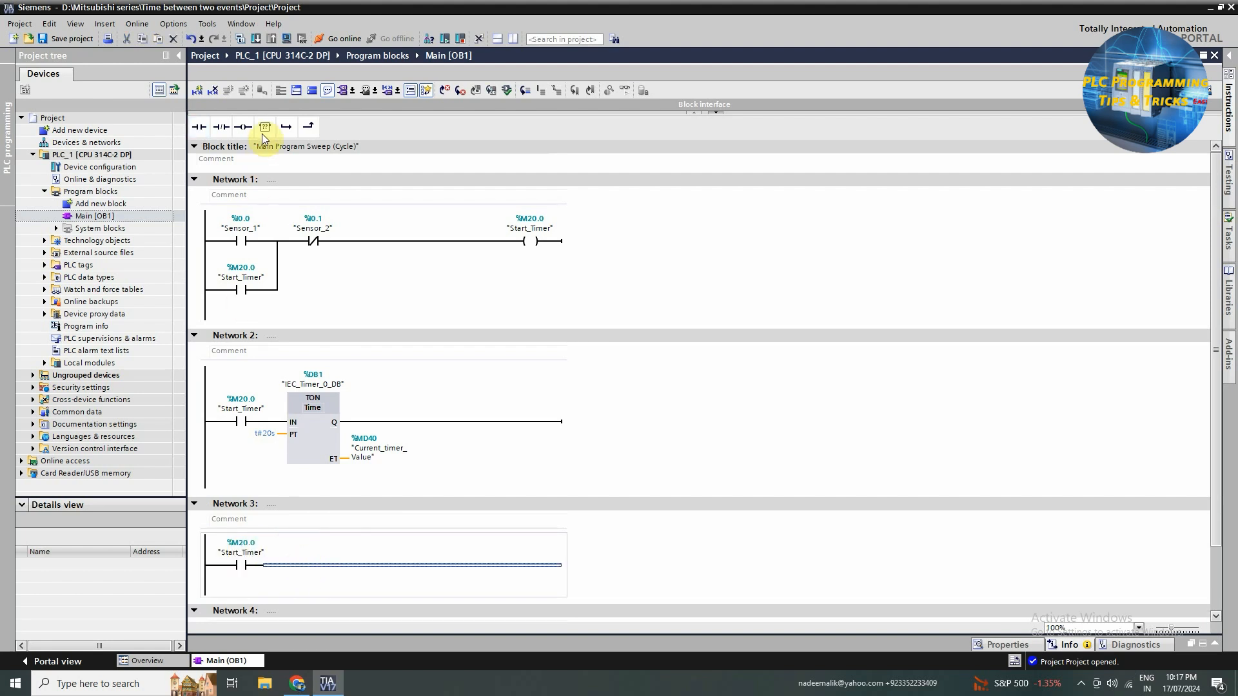
pyautogui.click(265, 126)
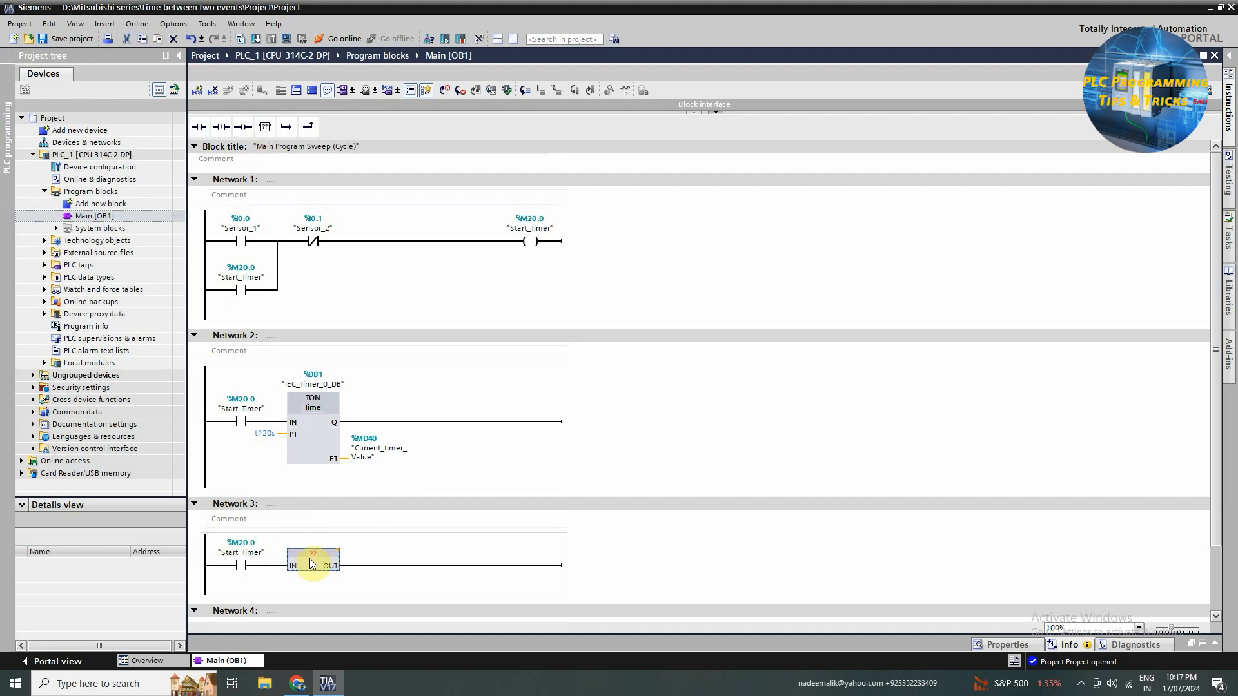
pyautogui.write('mov')
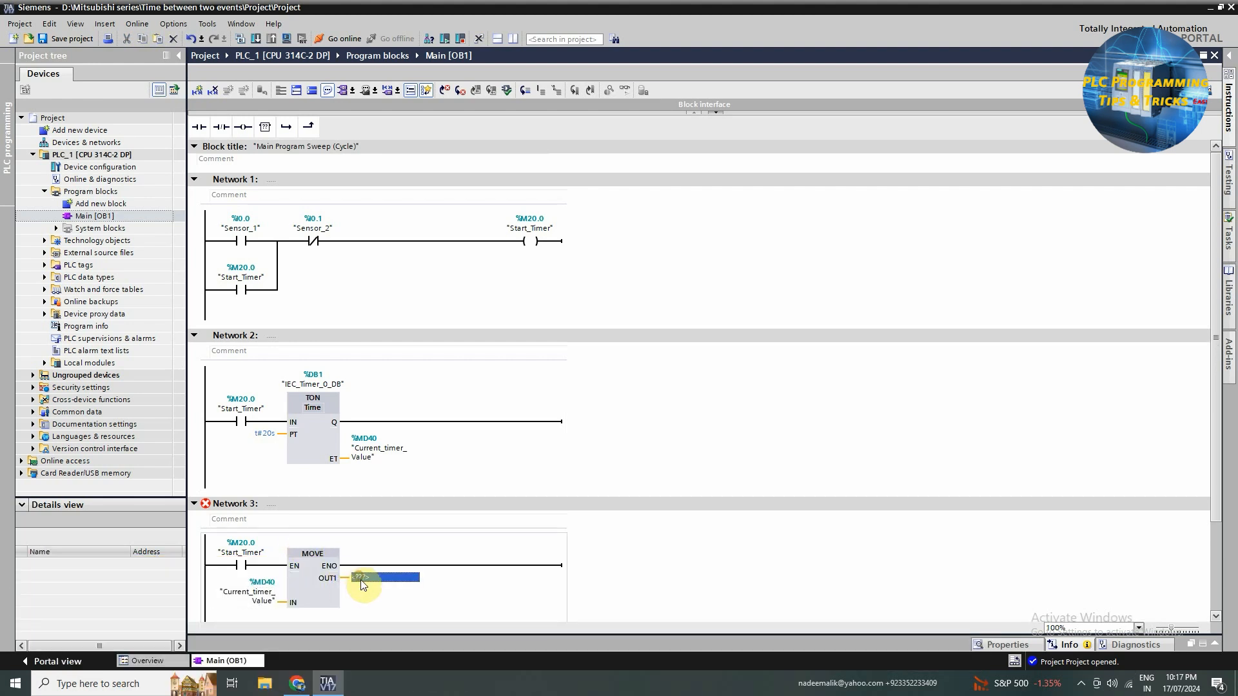
pyautogui.write('md')
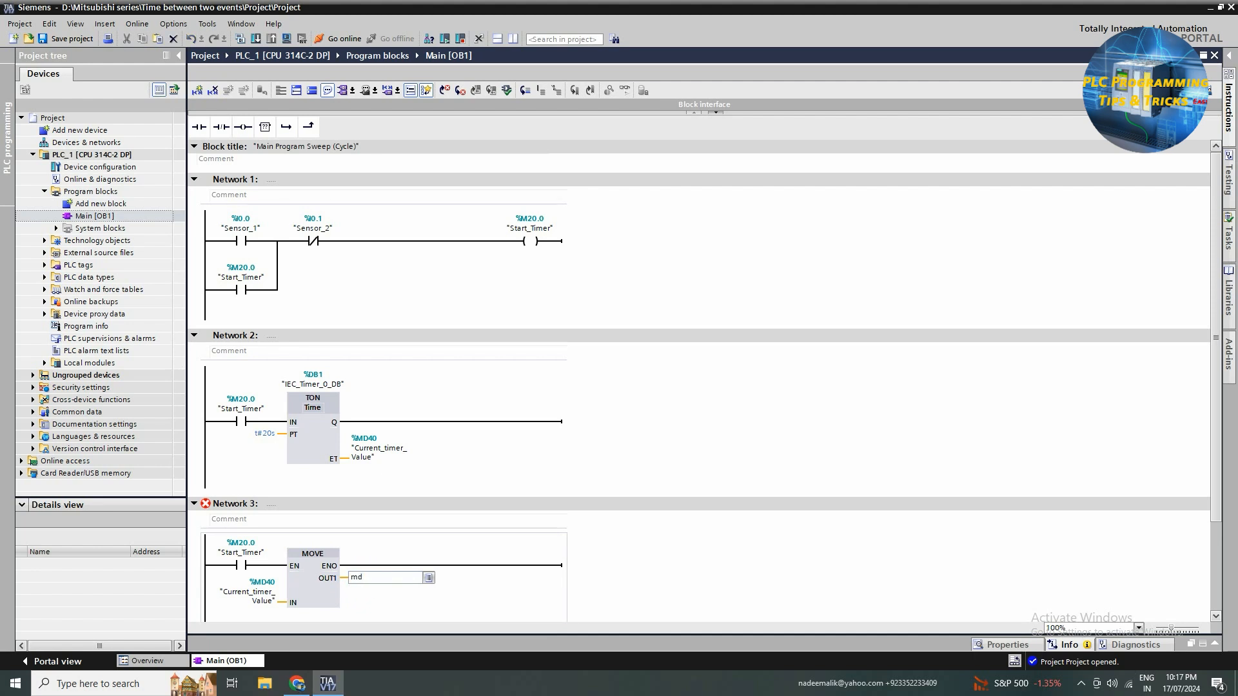
pyautogui.write('MD50')
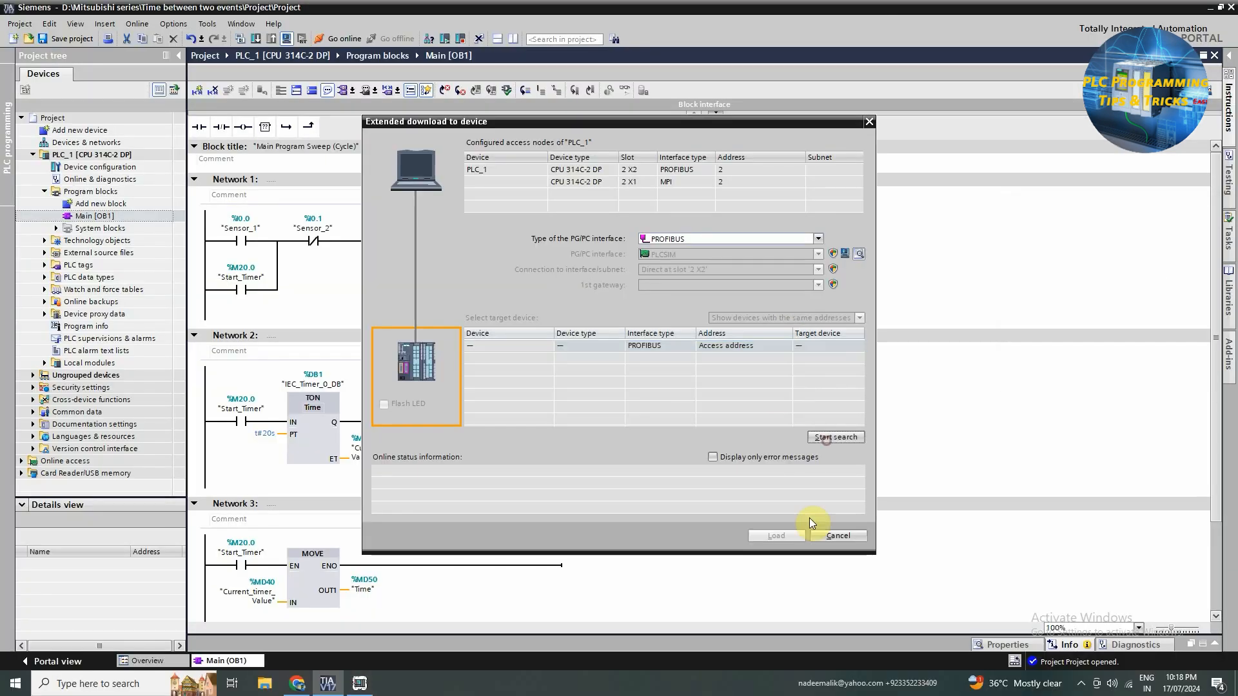
# Load the program onto PLC_1 at PROFIBUS address 2.
pyautogui.click(836, 536)
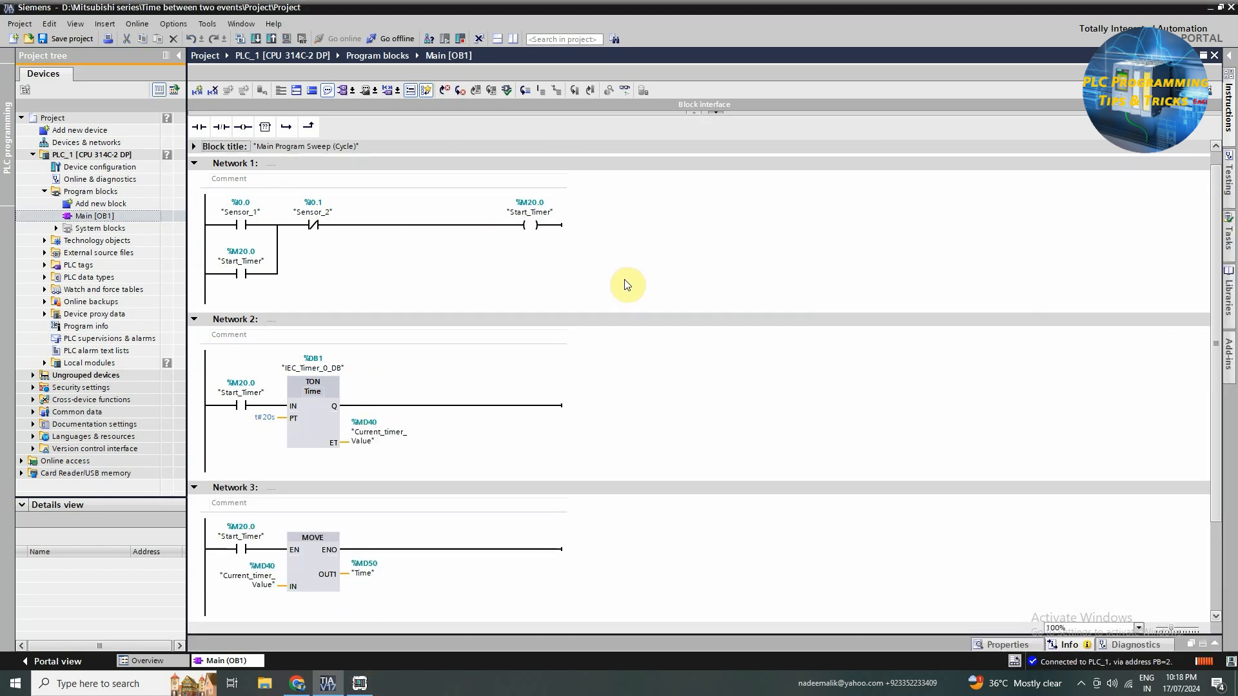
# Turn on OB1 monitoring and toggle an IB0 input bit in PLCSIM.
pyautogui.click(342, 38)
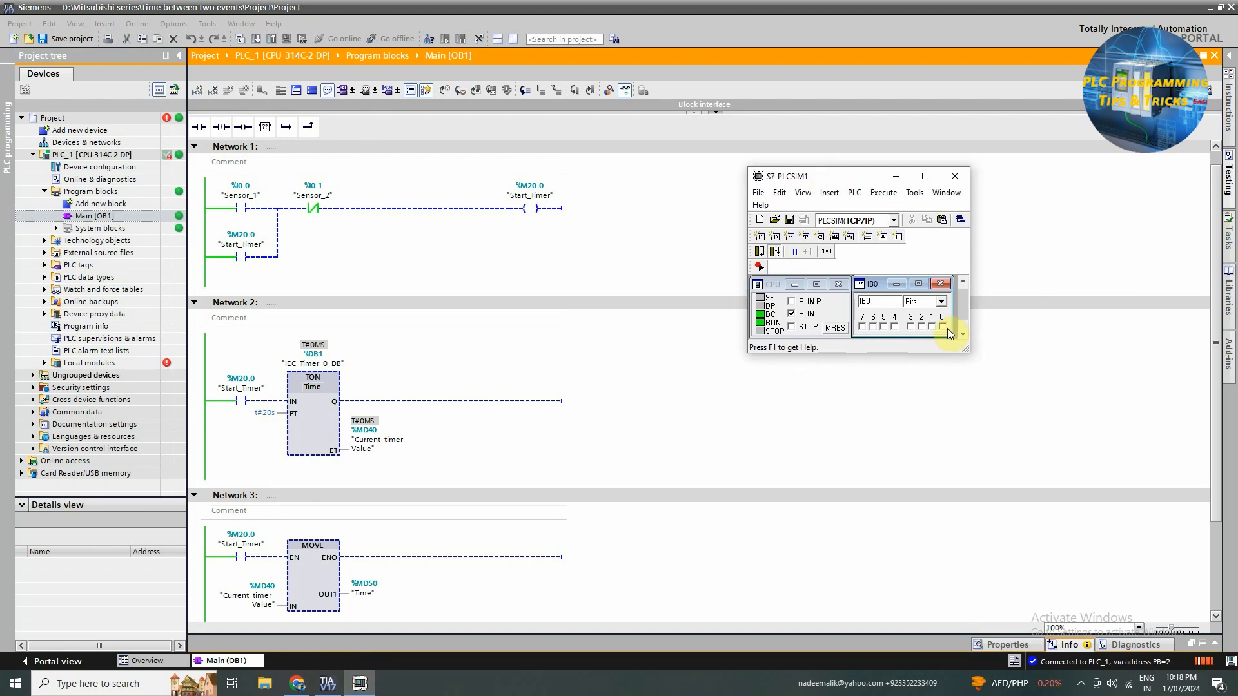
pyautogui.click(953, 175)
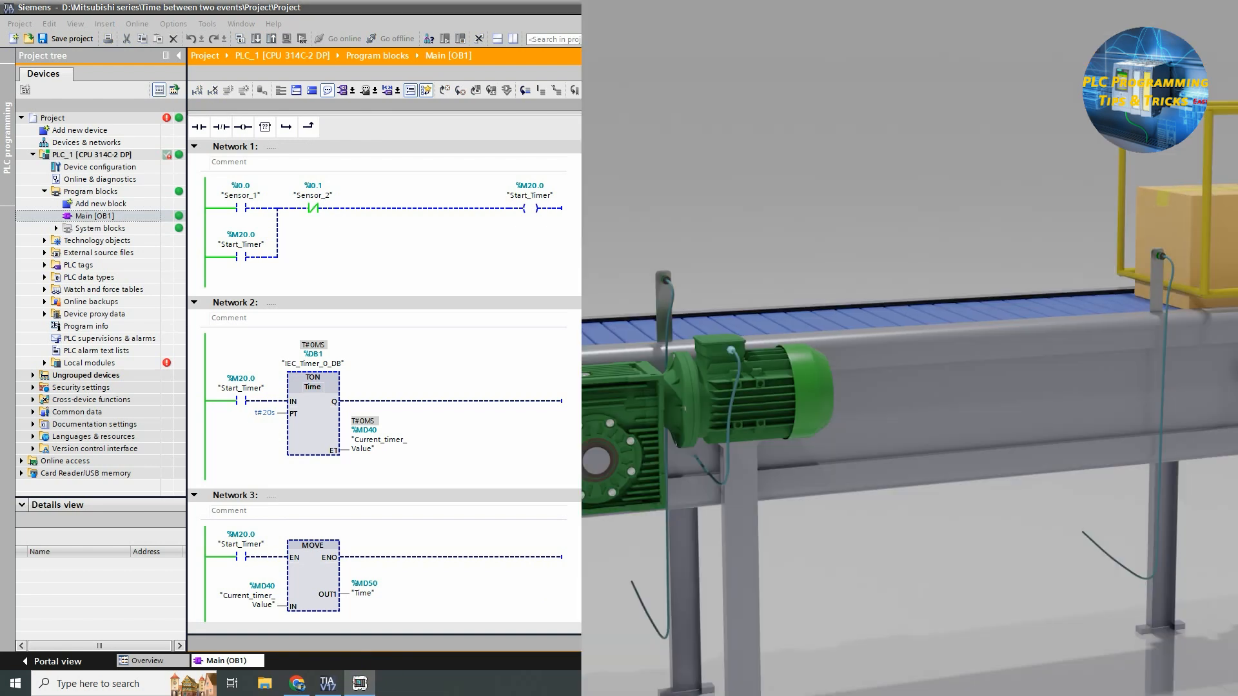